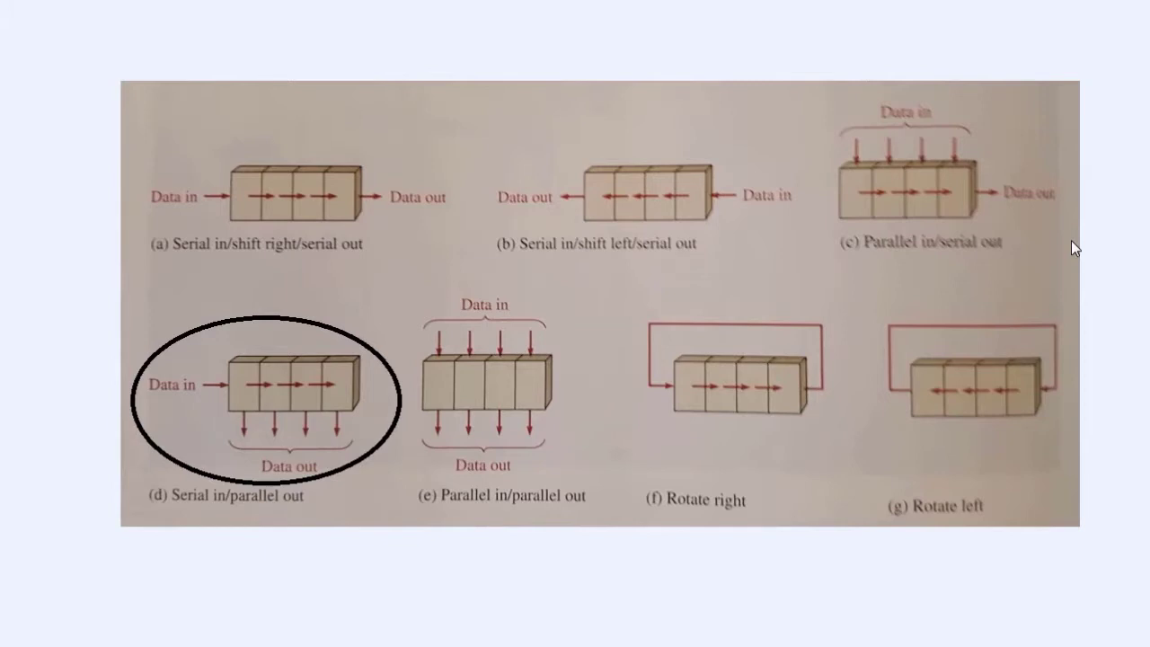
mouse_move(333, 526)
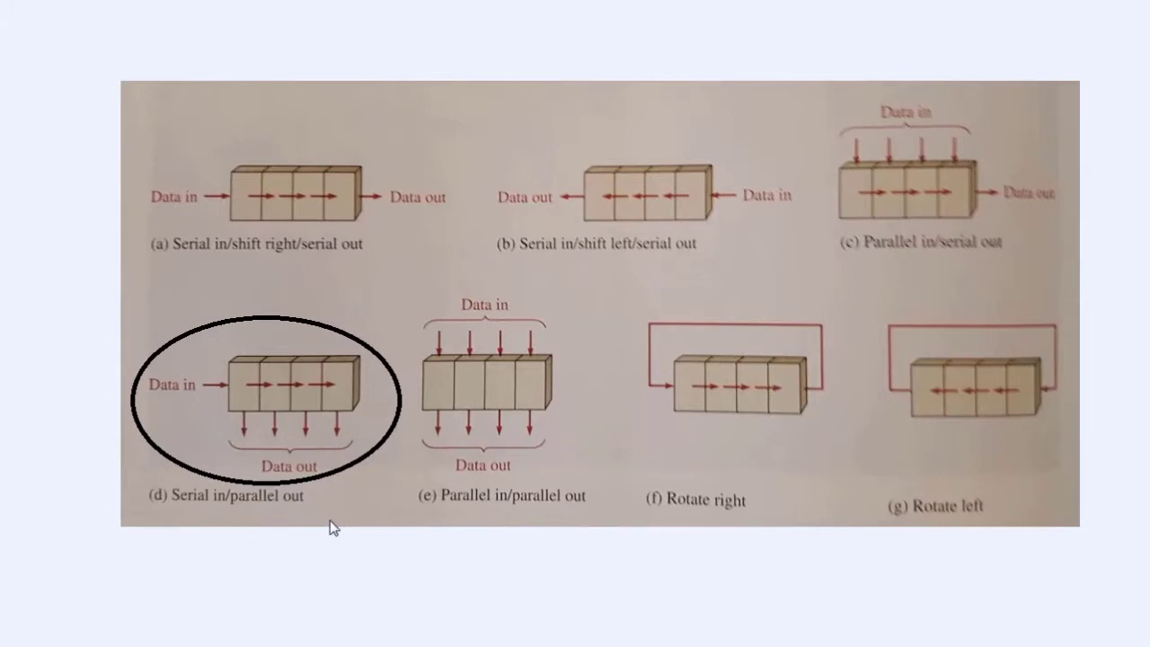
mouse_move(424, 568)
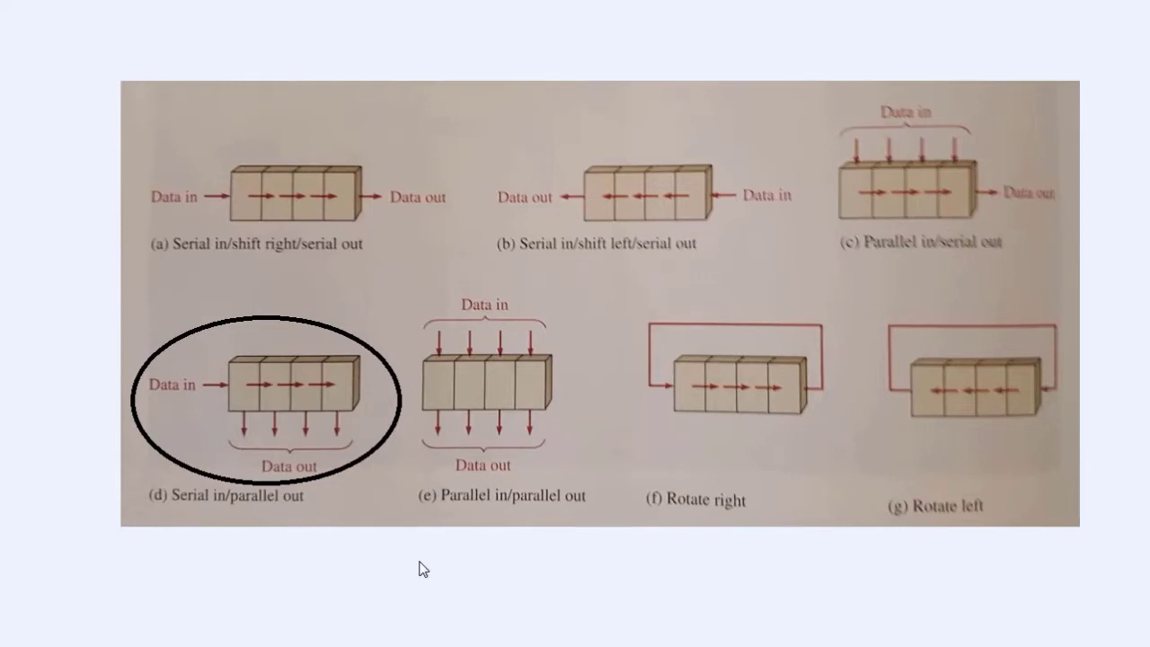
mouse_move(237, 375)
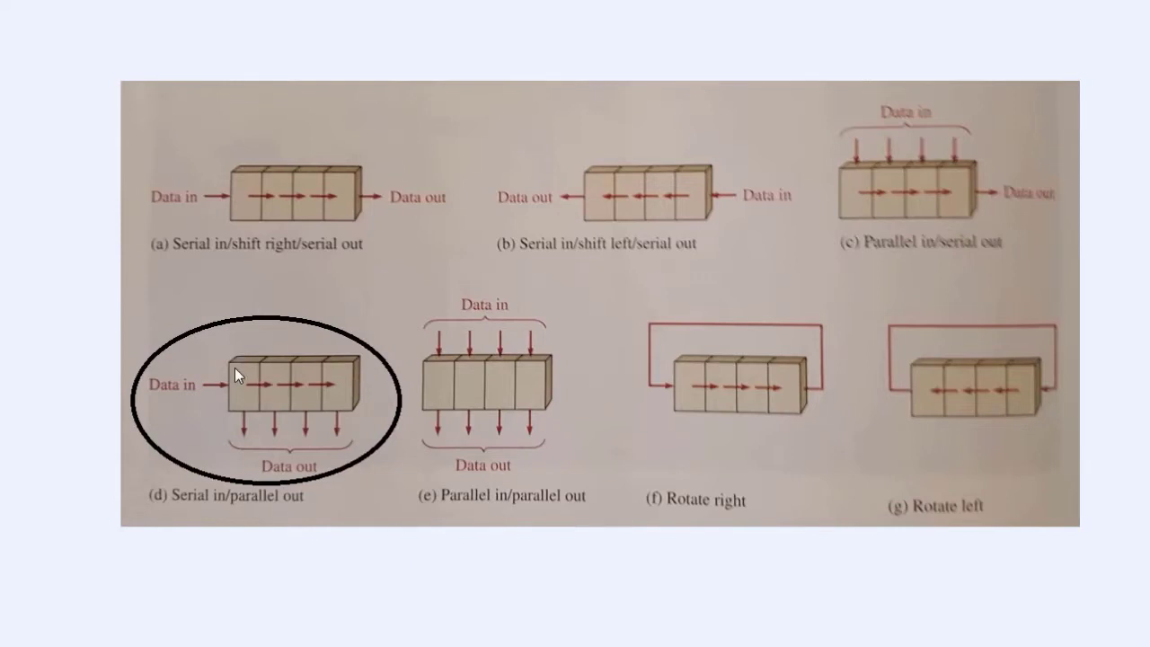
mouse_move(262, 405)
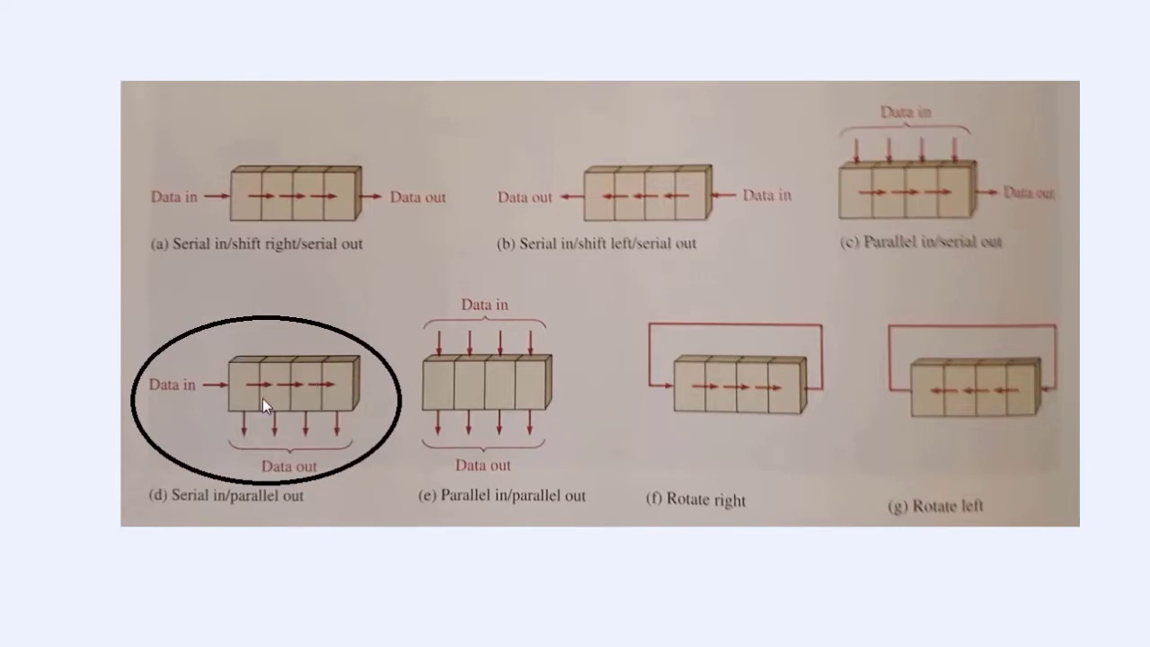
mouse_move(602, 439)
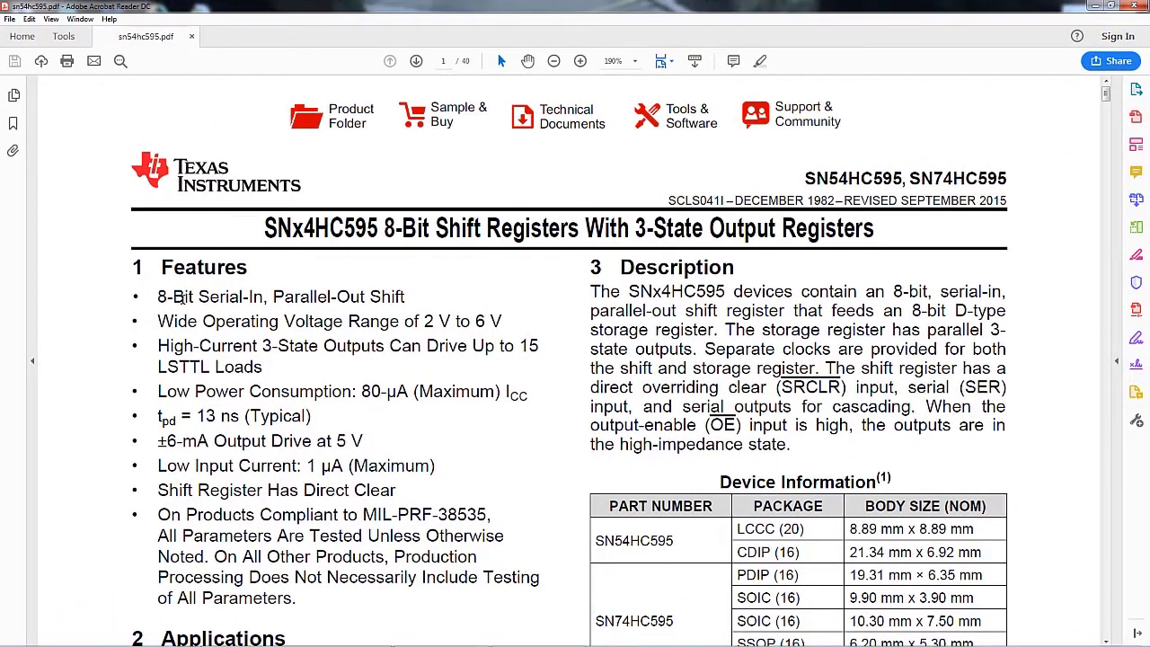
- Highlight the datasheet's first Features bullet, '8-Bit Serial-In, Parallel-Out Shift'
drag(158, 297, 333, 297)
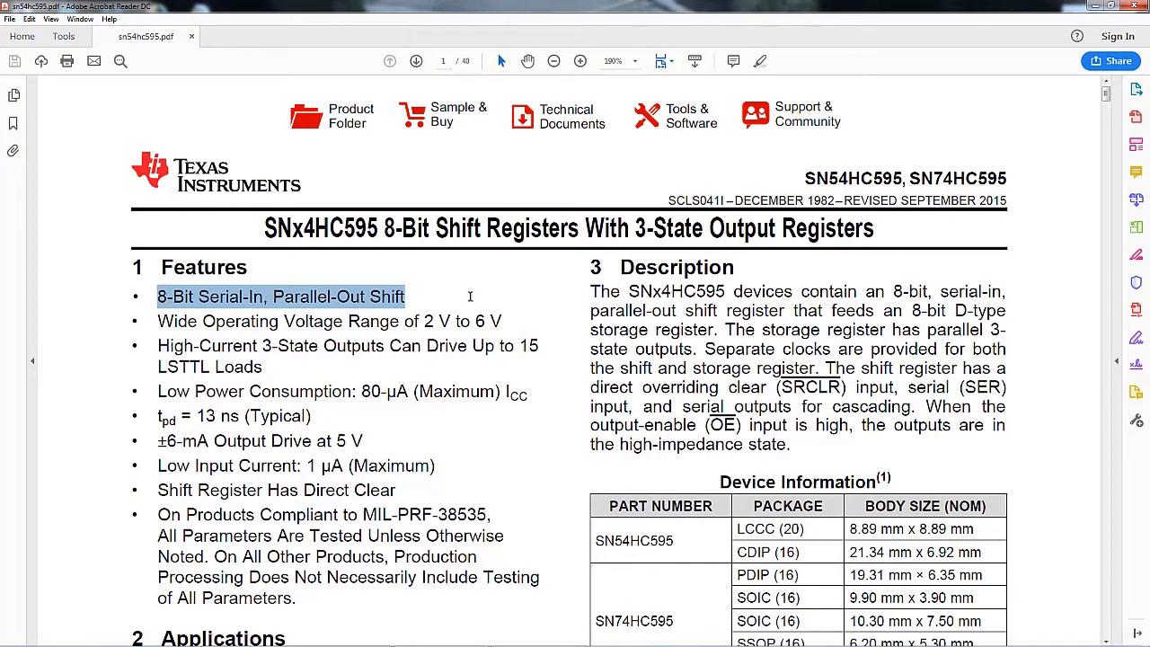
mouse_move(456, 295)
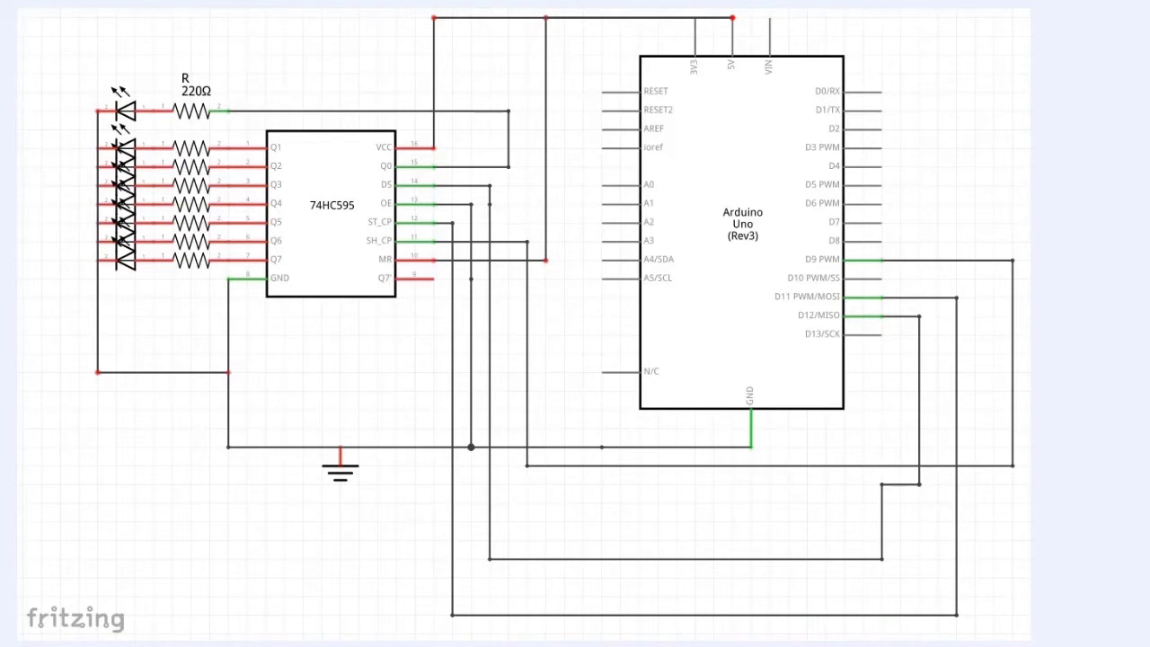
mouse_move(294, 168)
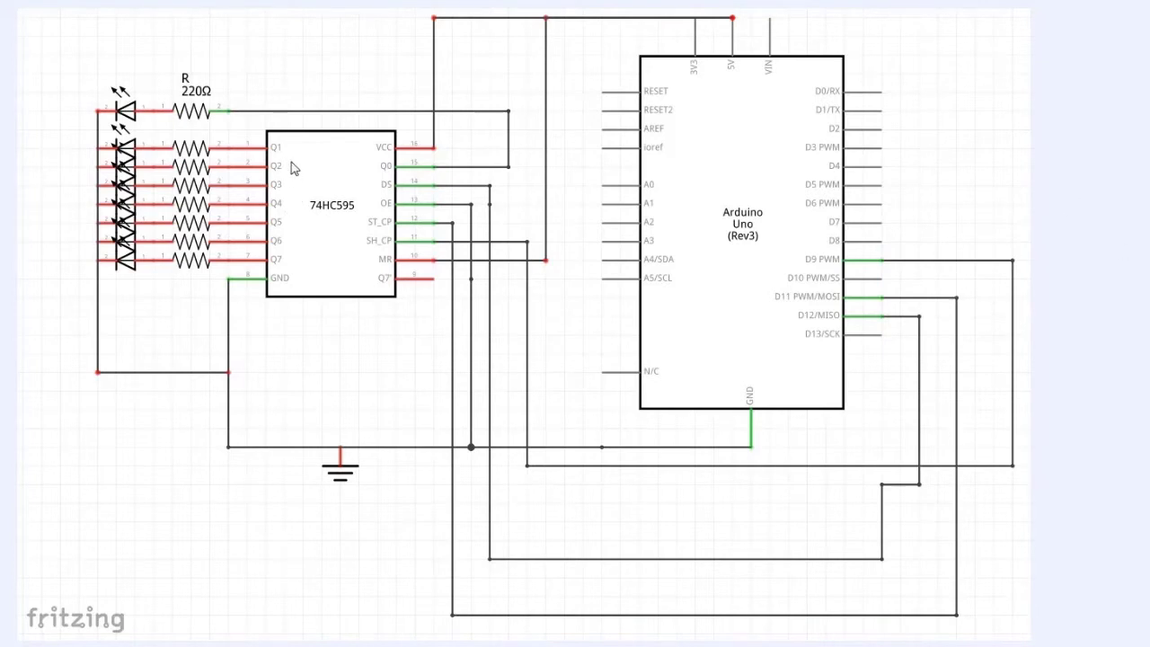
mouse_move(402, 248)
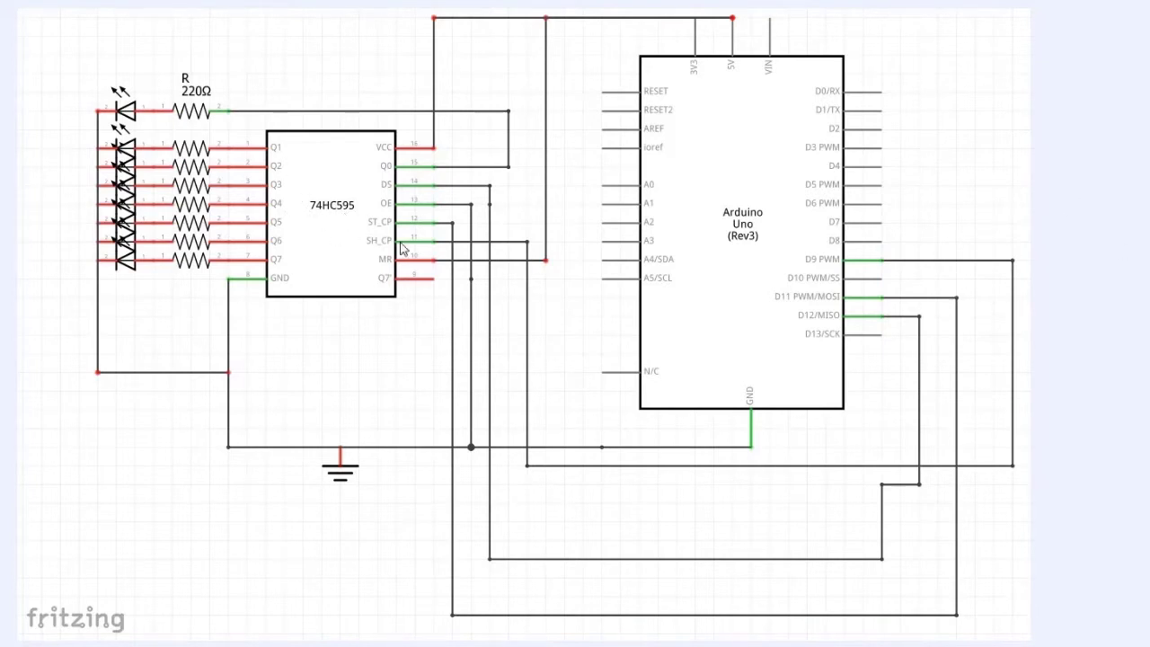
mouse_move(737, 69)
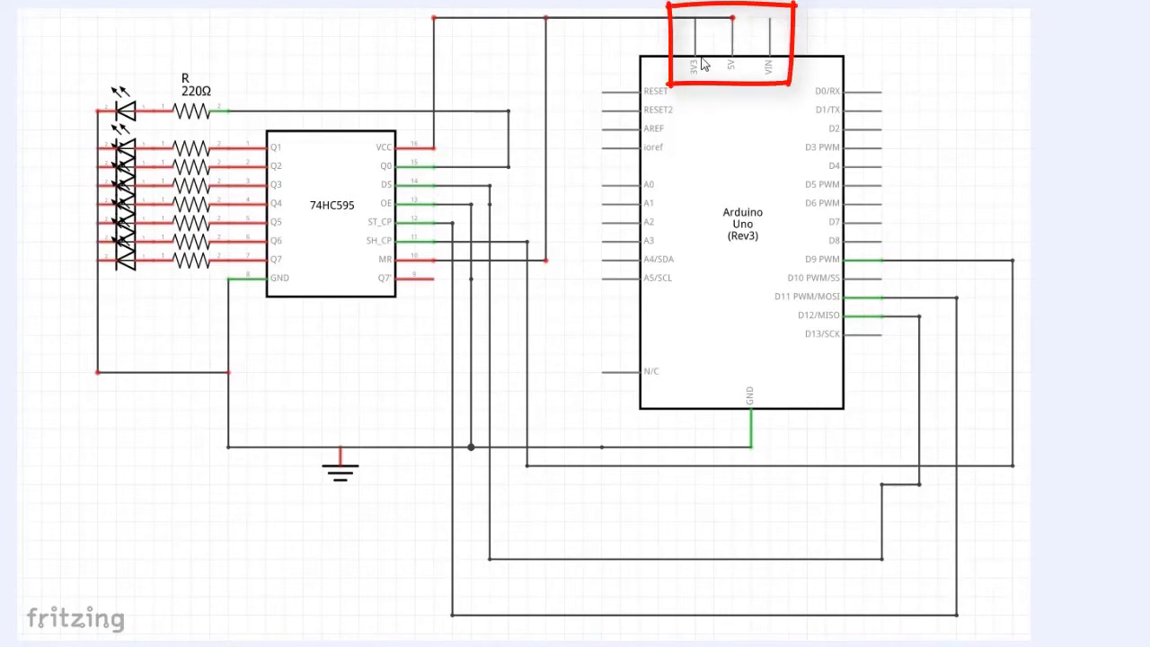
mouse_move(693, 47)
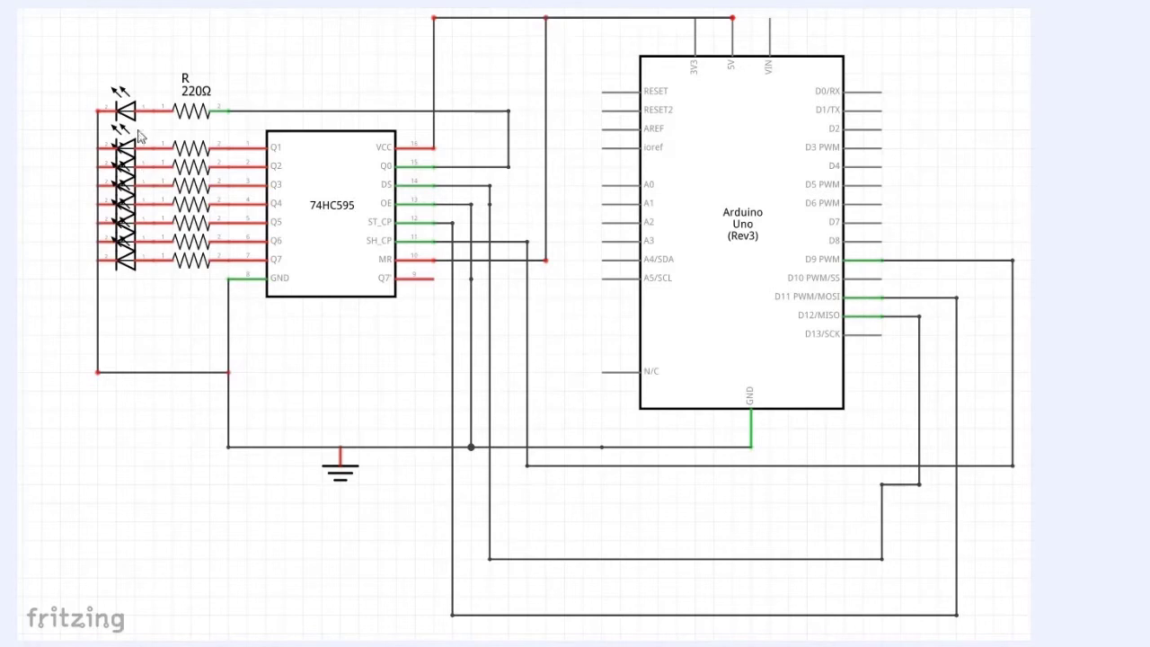
mouse_move(143, 115)
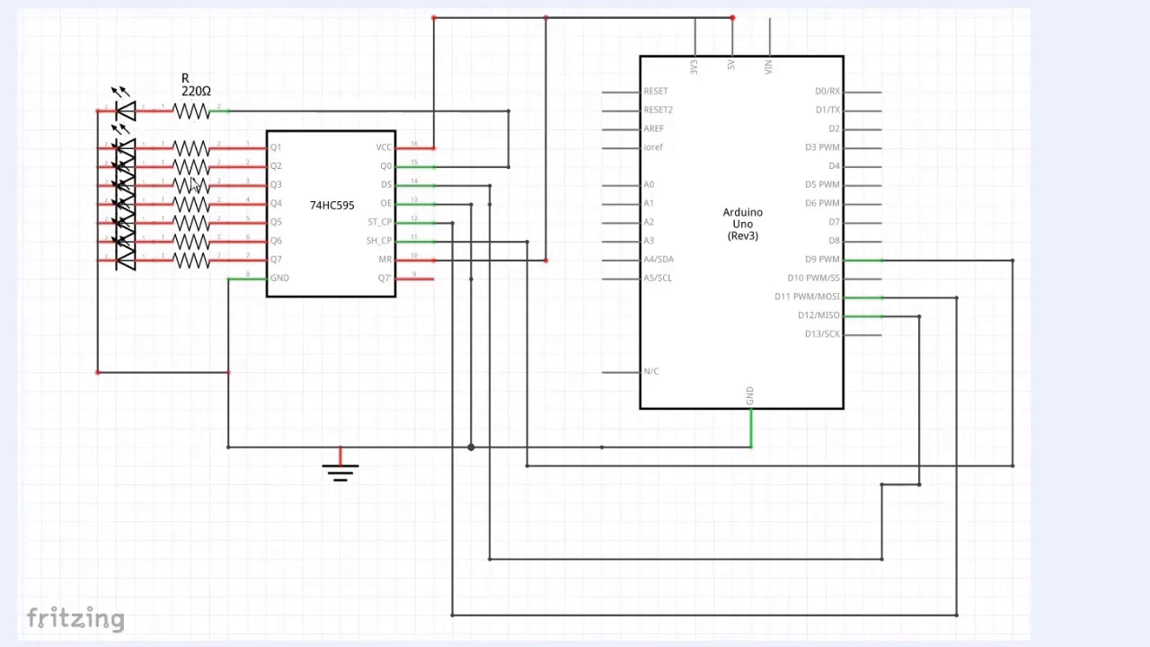
mouse_move(296, 224)
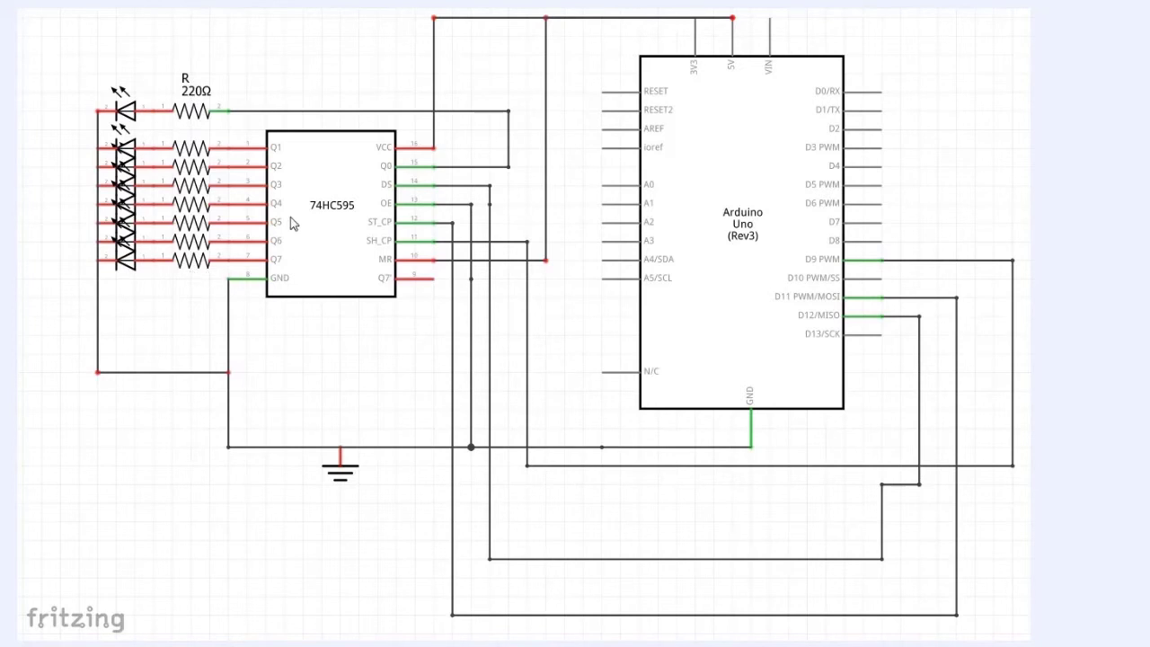
mouse_move(277, 267)
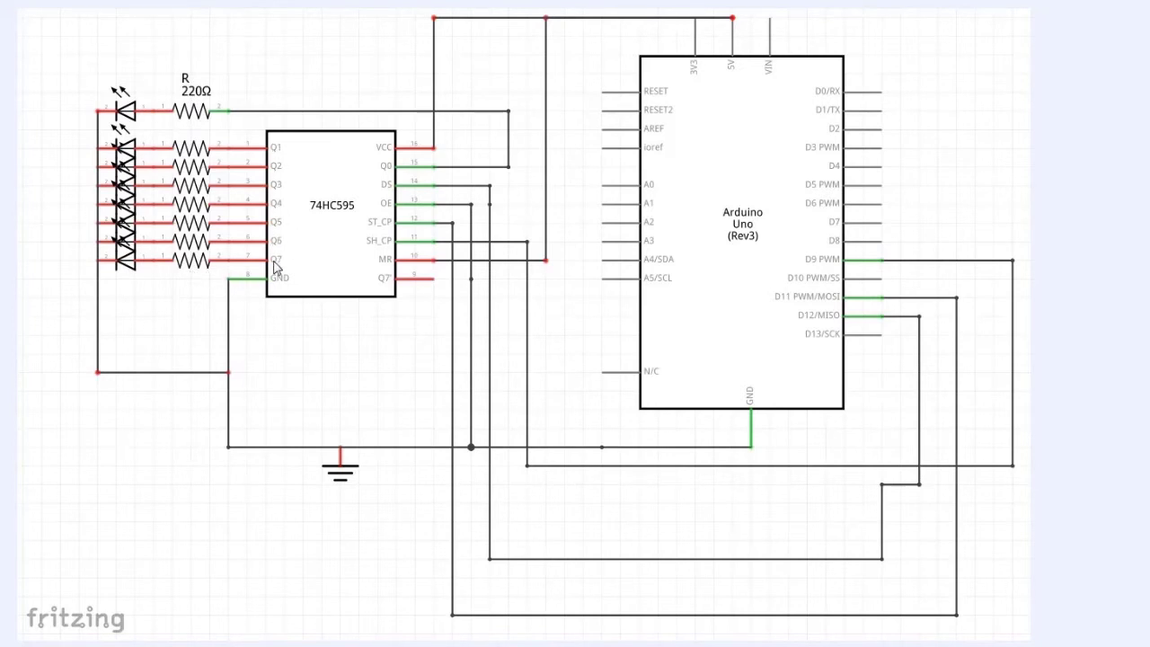
mouse_move(183, 147)
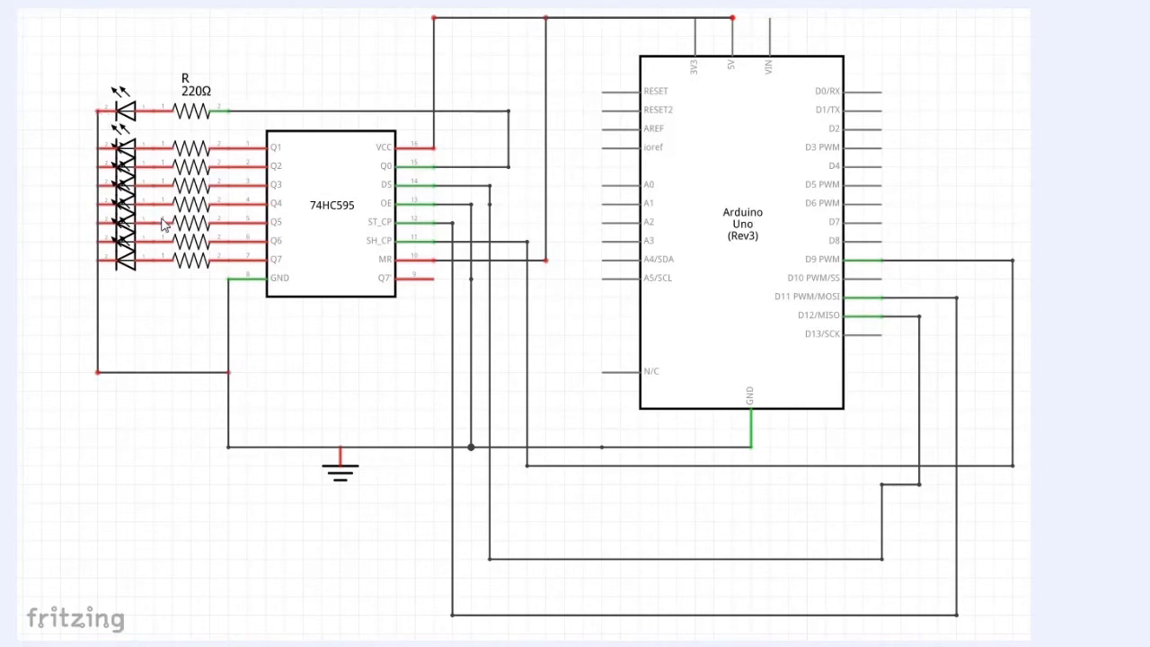
mouse_move(307, 159)
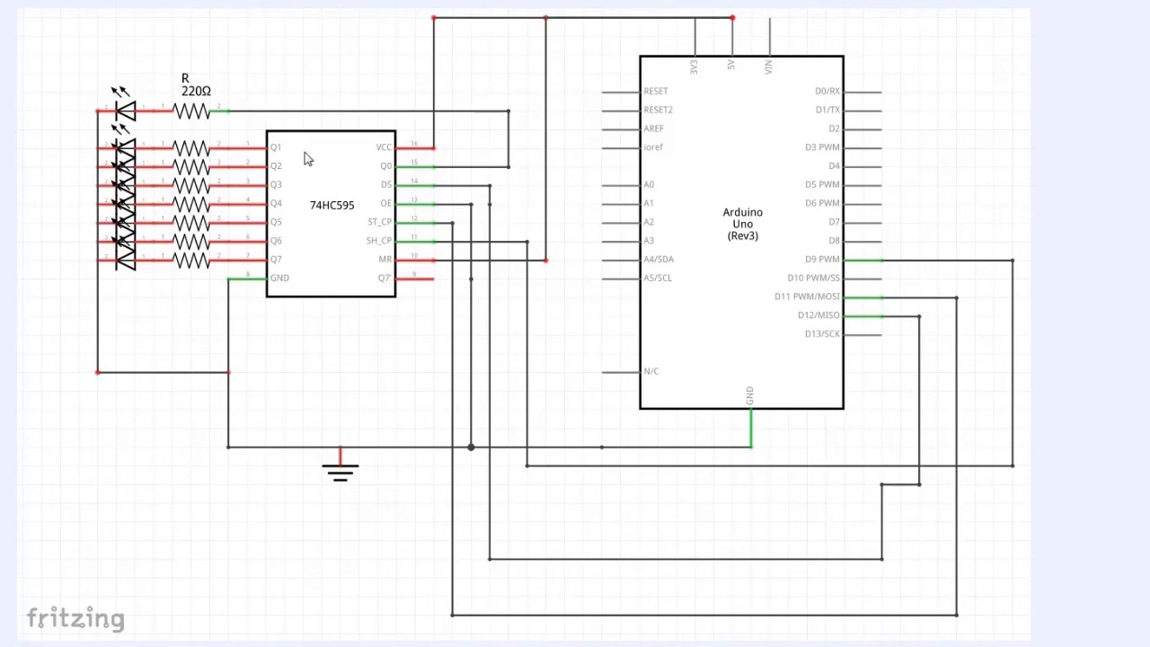